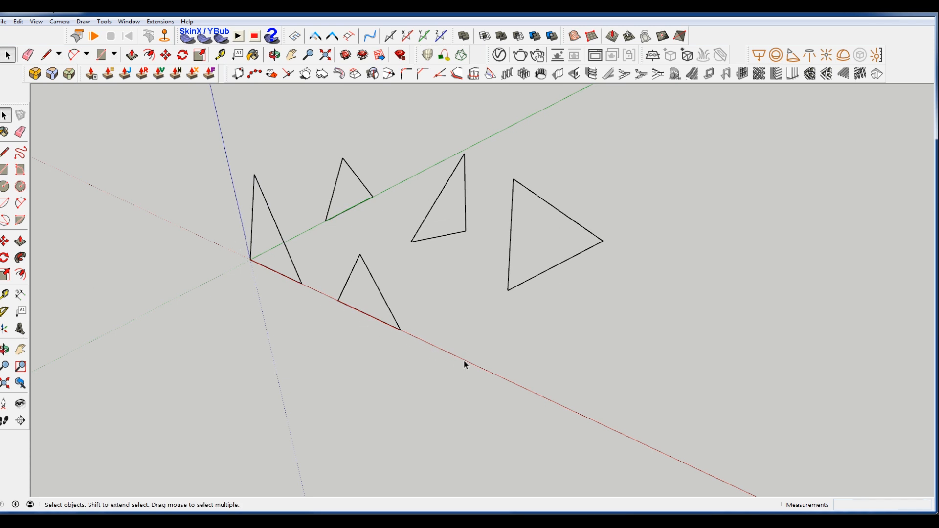
pyautogui.moveTo(174, 295)
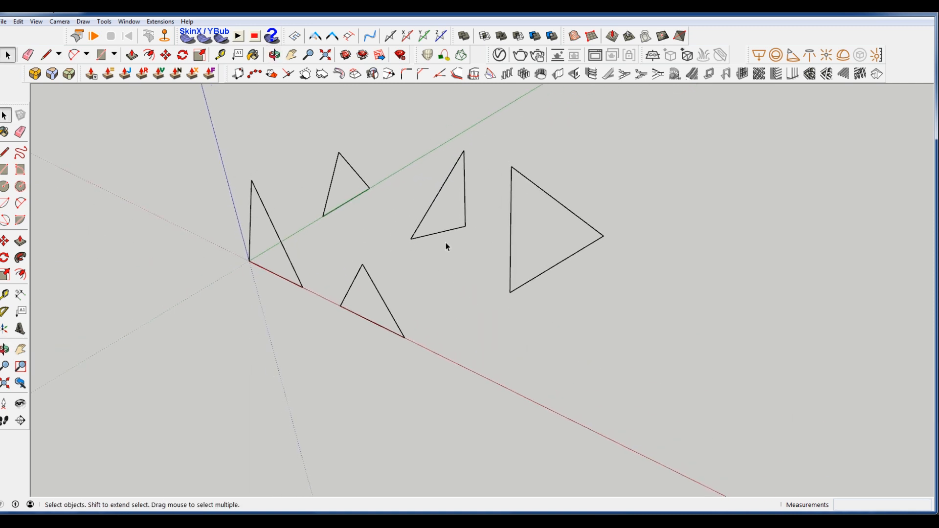
pyautogui.moveTo(440, 233)
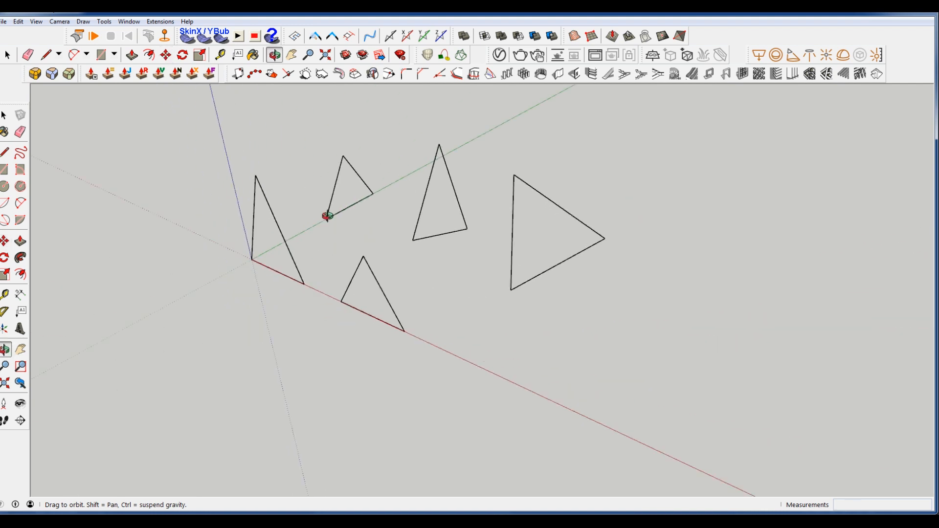
# Run Eneroth Face Creator on the selected edges to face the five triangles.
pyautogui.moveTo(327, 216); pyautogui.dragTo(593, 181)
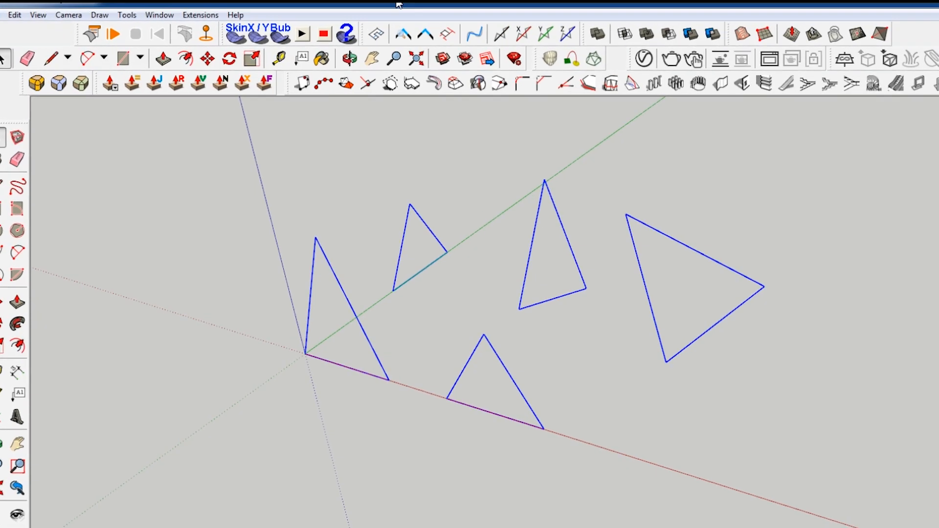
pyautogui.click(200, 14)
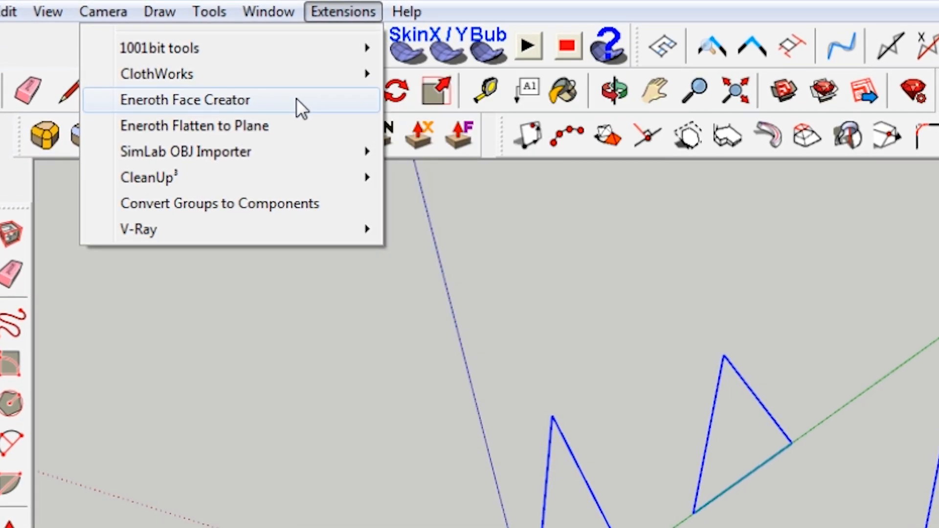
pyautogui.click(186, 100)
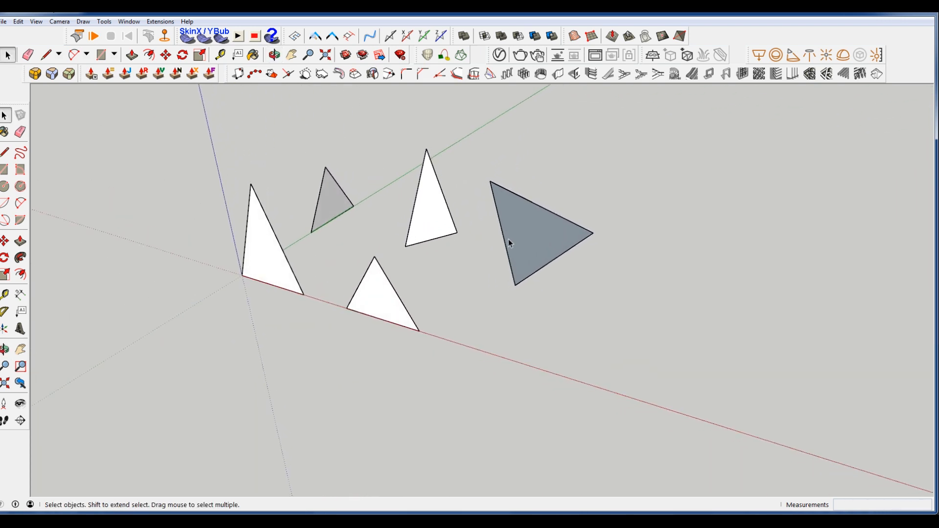
pyautogui.moveTo(226, 240)
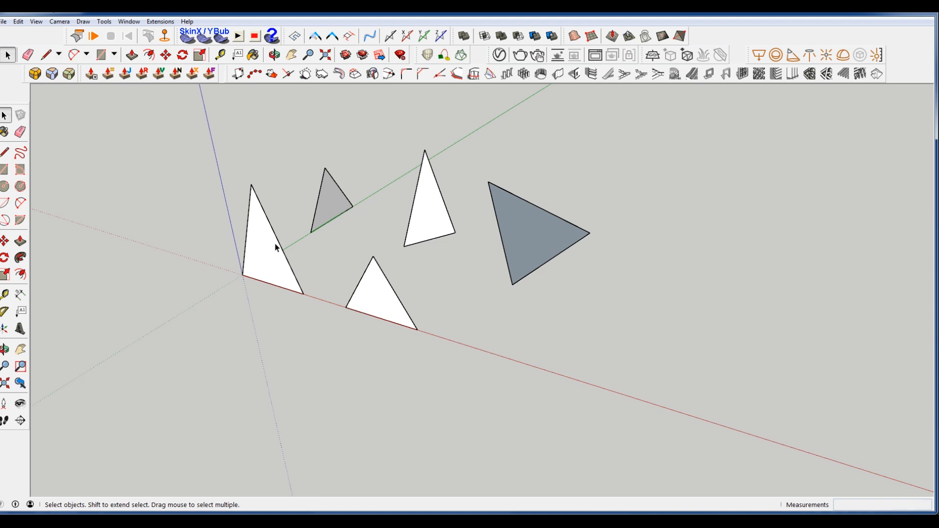
pyautogui.moveTo(329, 280)
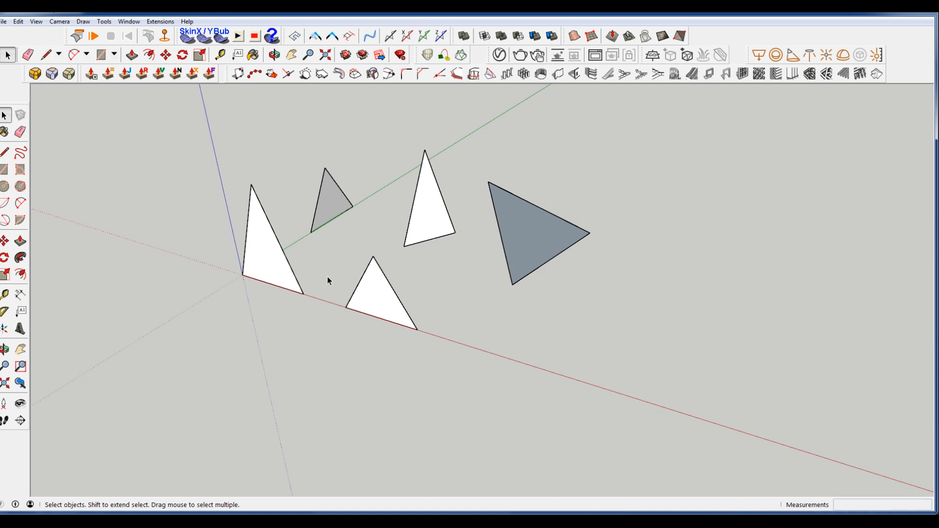
# Zoom and orbit over to a close view of the wireframe solid.
pyautogui.scroll(-3)
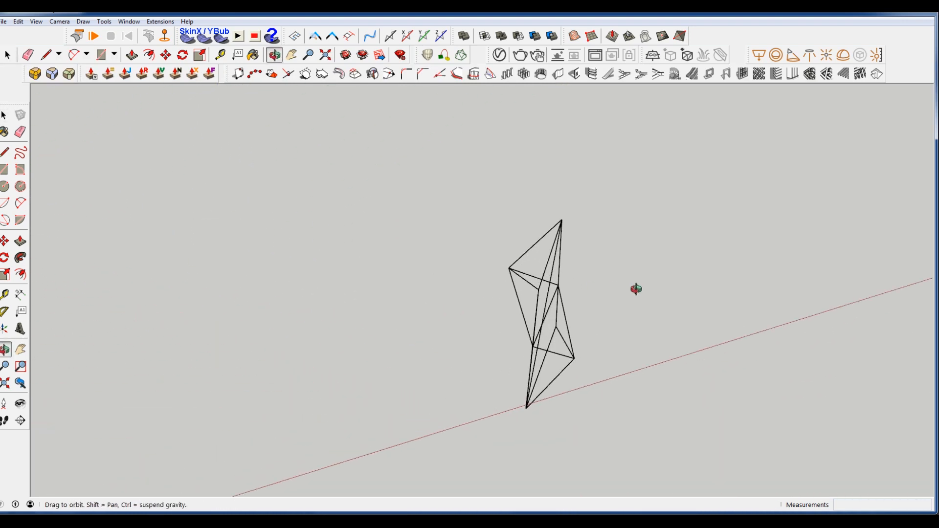
pyautogui.moveTo(636, 289); pyautogui.dragTo(261, 338)
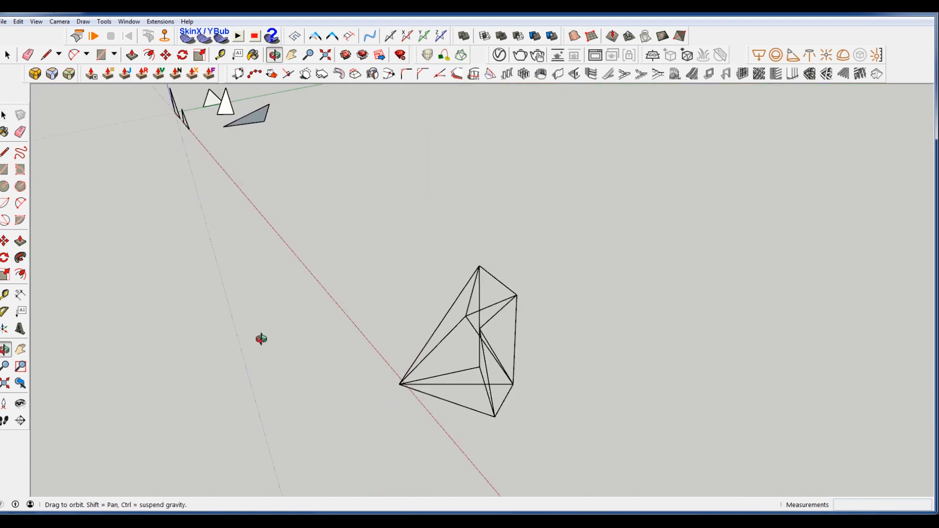
pyautogui.moveTo(262, 338); pyautogui.dragTo(342, 357)
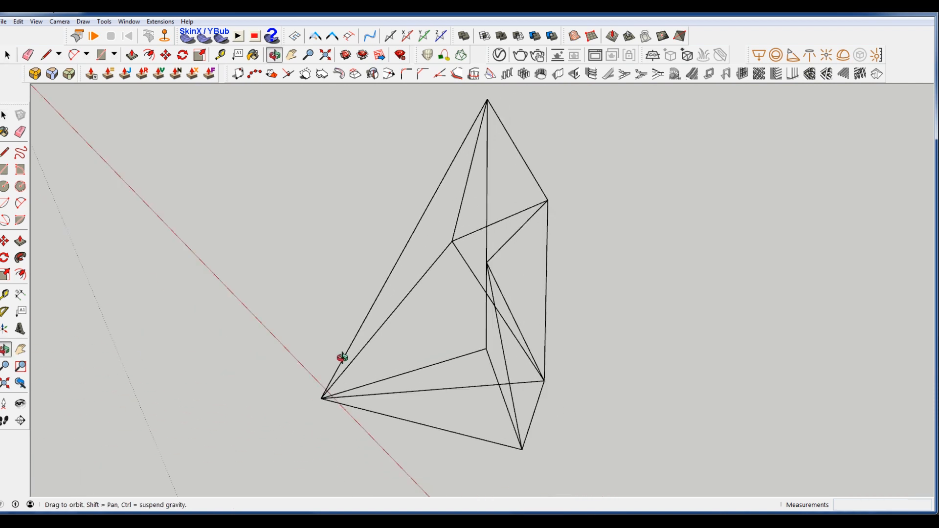
pyautogui.moveTo(342, 358); pyautogui.dragTo(365, 358)
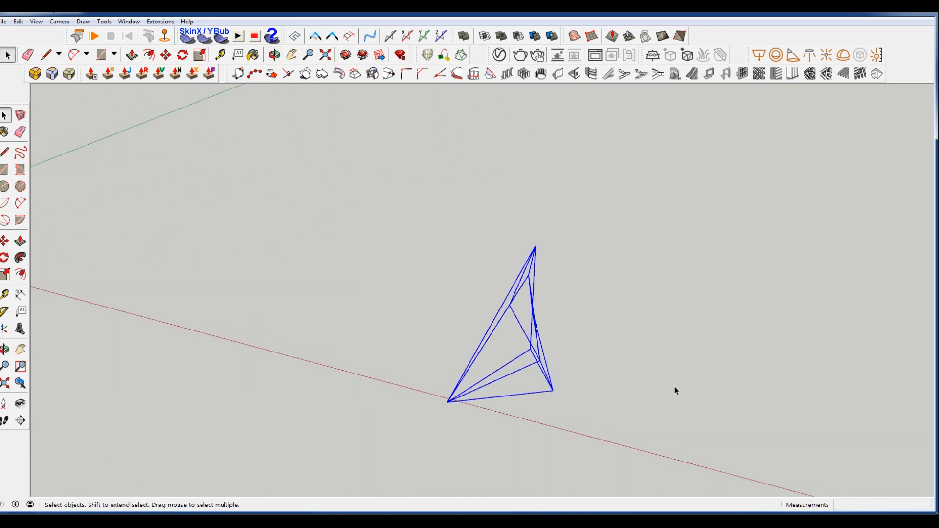
# Apply Eneroth Face Creator to the wireframe's edges and orbit to check the closed solid.
pyautogui.click(160, 21)
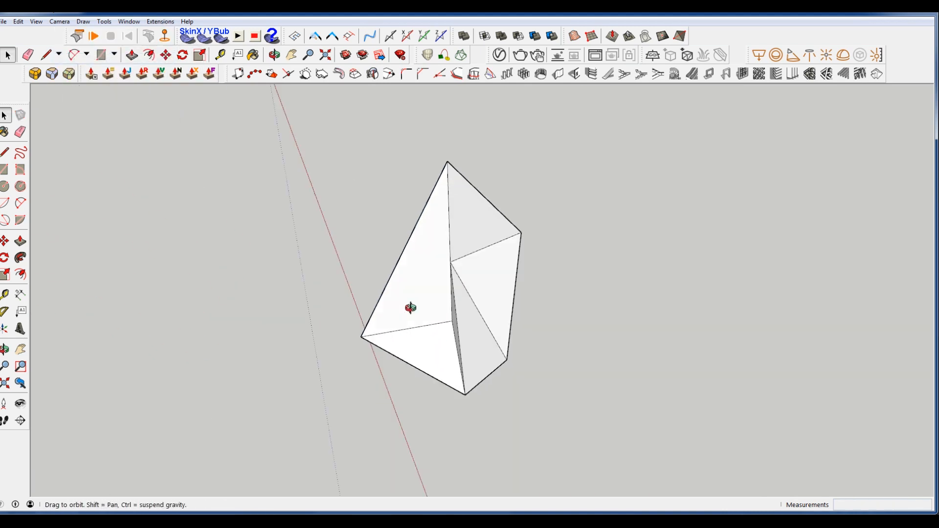
pyautogui.moveTo(411, 309); pyautogui.dragTo(326, 328)
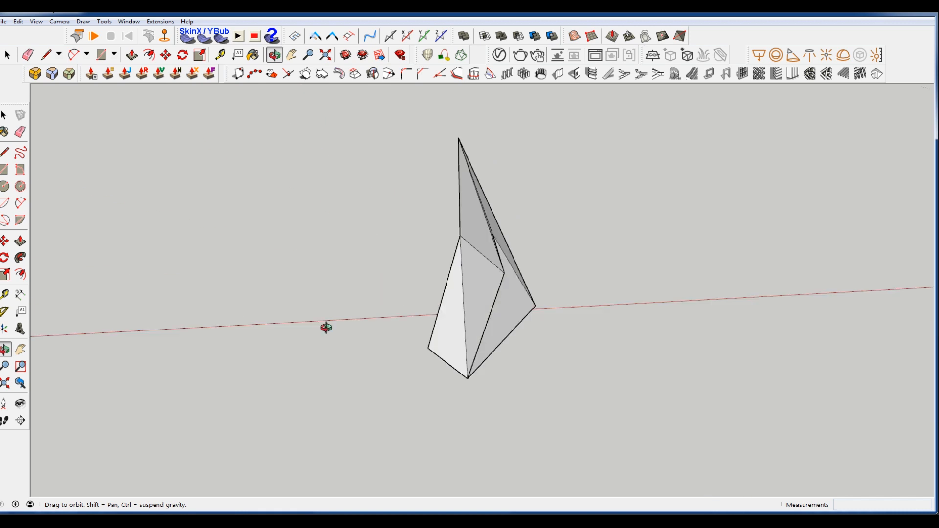